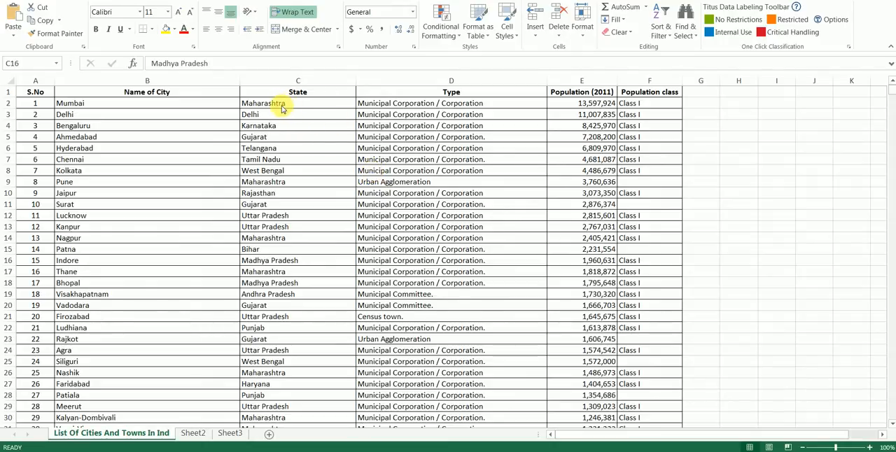
Enable Filter on the header row and sort the table A to Z by the State column
left_click(283, 104)
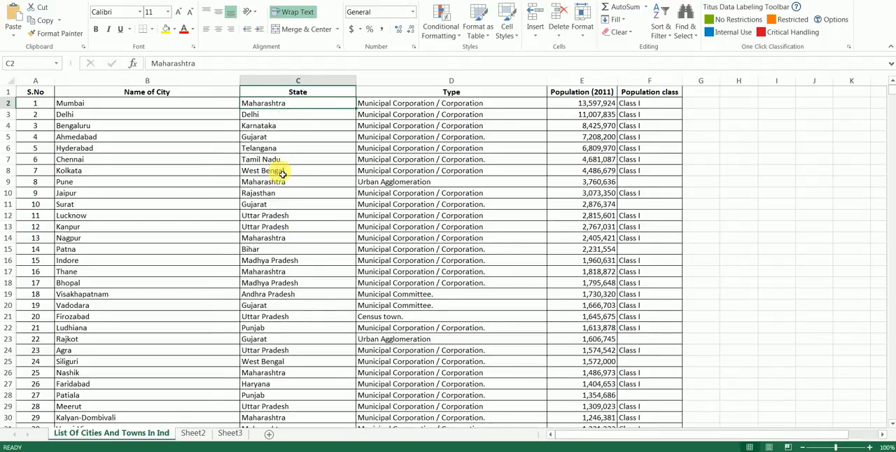
left_click(282, 182)
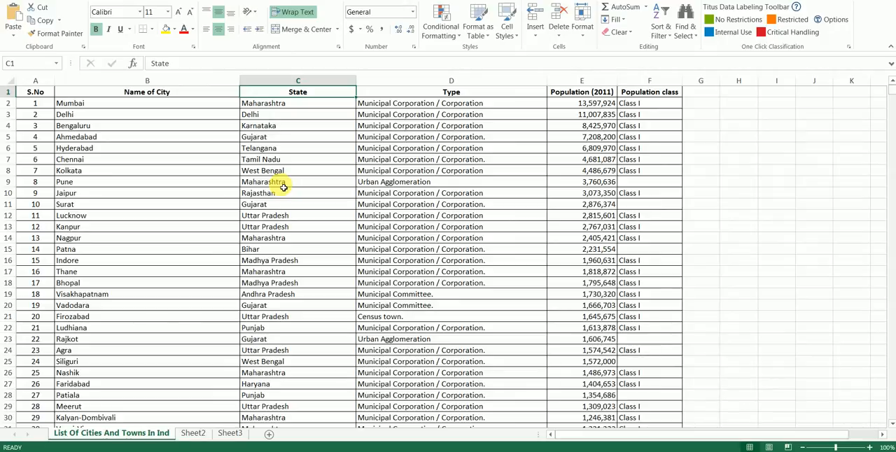
mouse_move(297, 149)
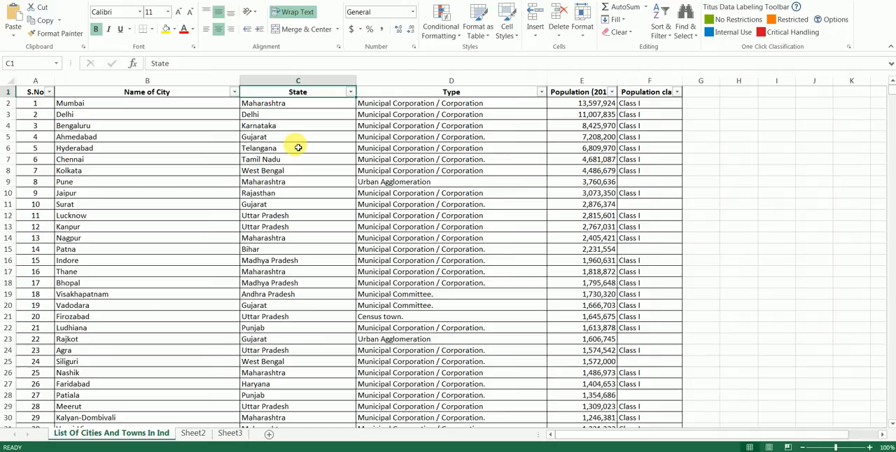
left_click(349, 92)
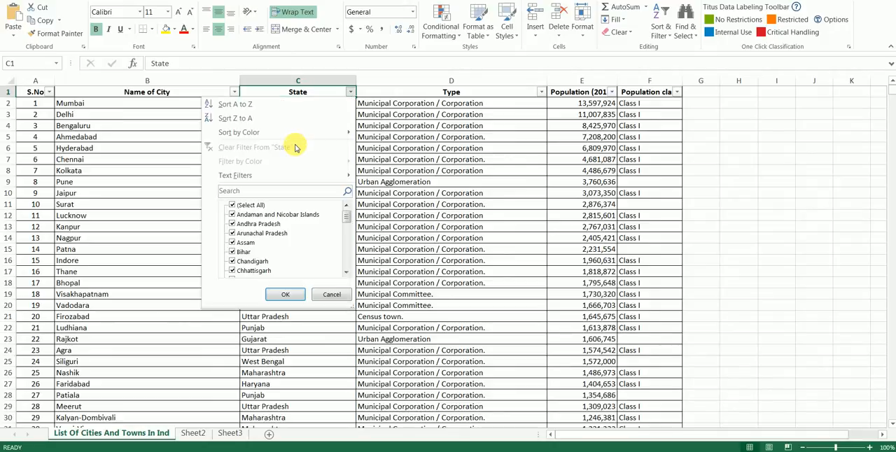
left_click(285, 294)
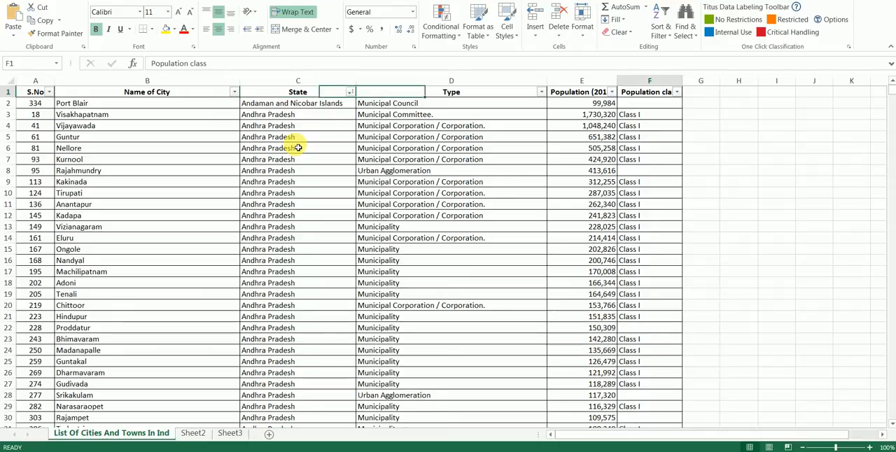
Head column G as 'Unique States'
left_click(699, 93)
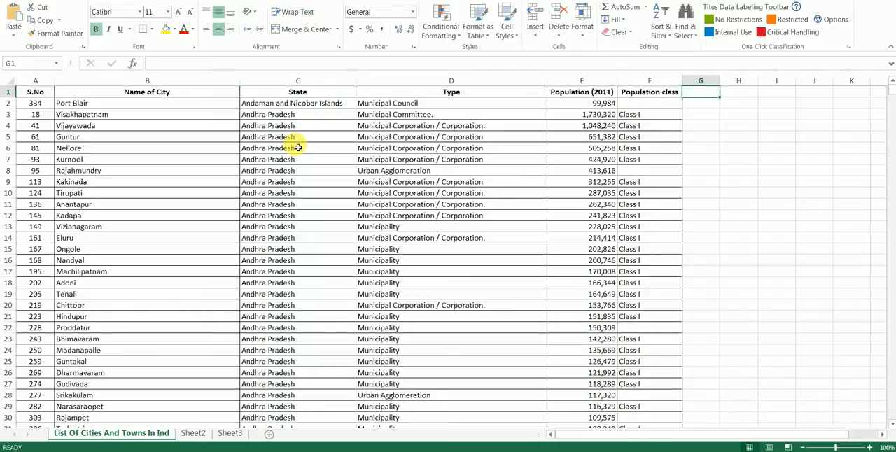
type("Unique States")
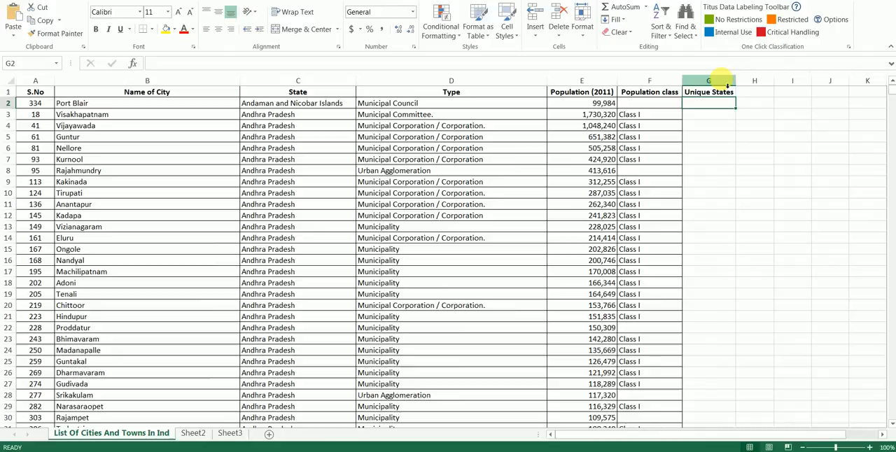
Start the formula =if(C2=C1,0, in G2, returning 0 when the state repeats the row above
type("=")
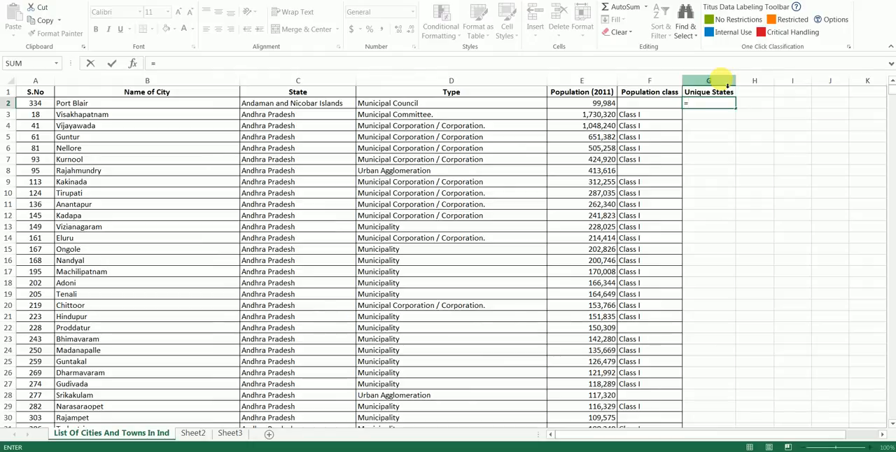
type("i")
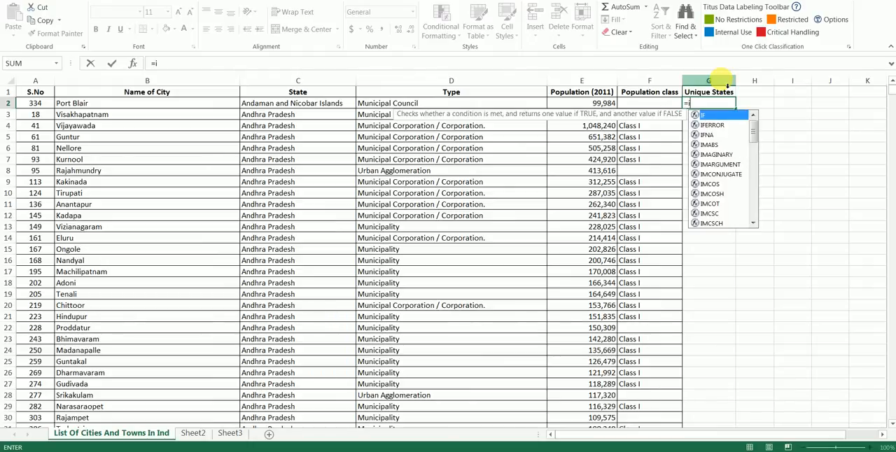
type("f")
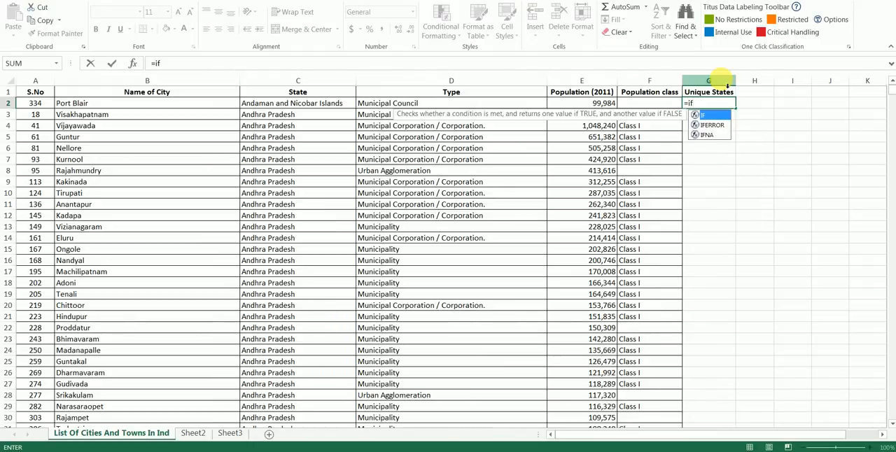
type("(")
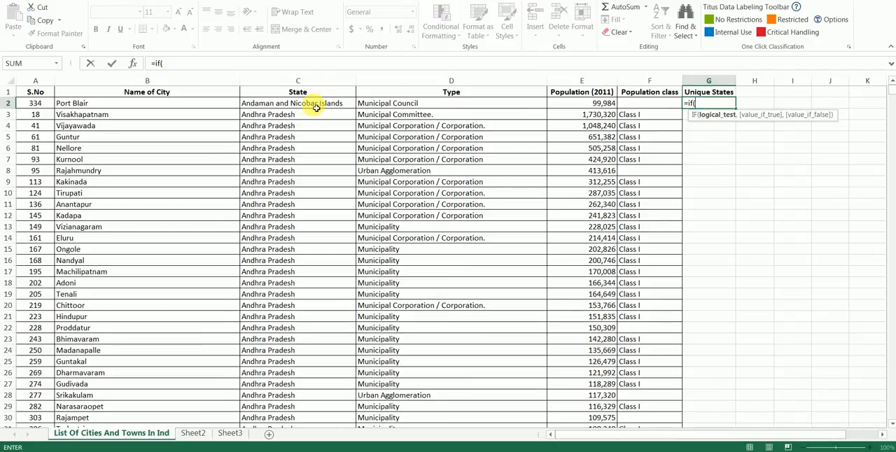
left_click(296, 104)
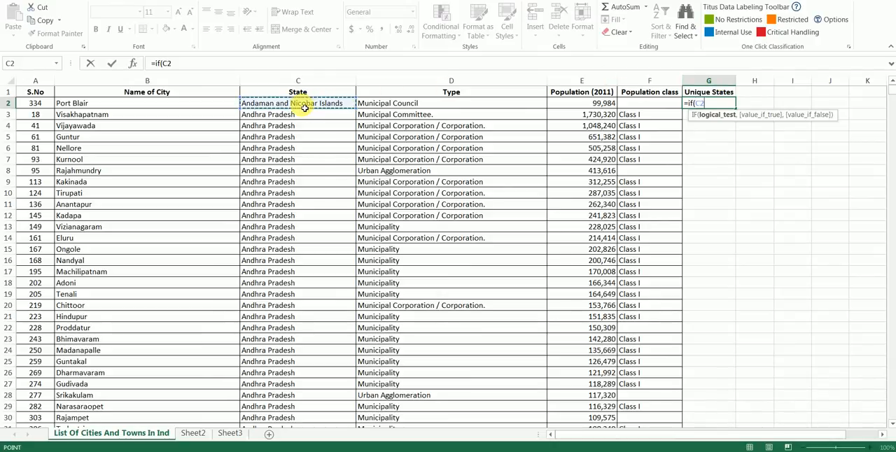
left_click(297, 93)
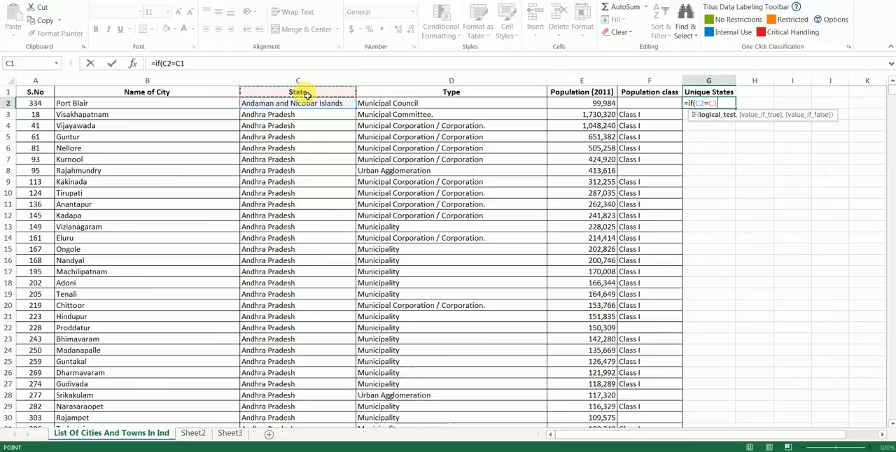
type(",")
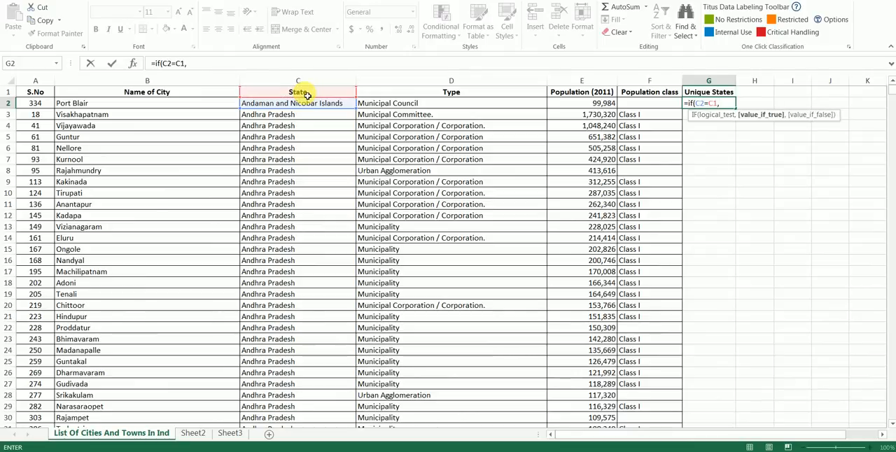
type("0,")
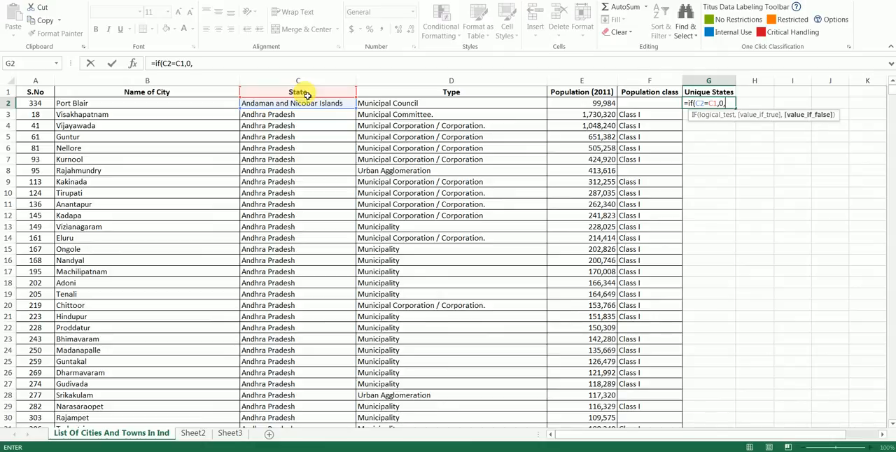
Complete the formula as =IF(C2=C1,0,1) so a new state returns 1
type("1)")
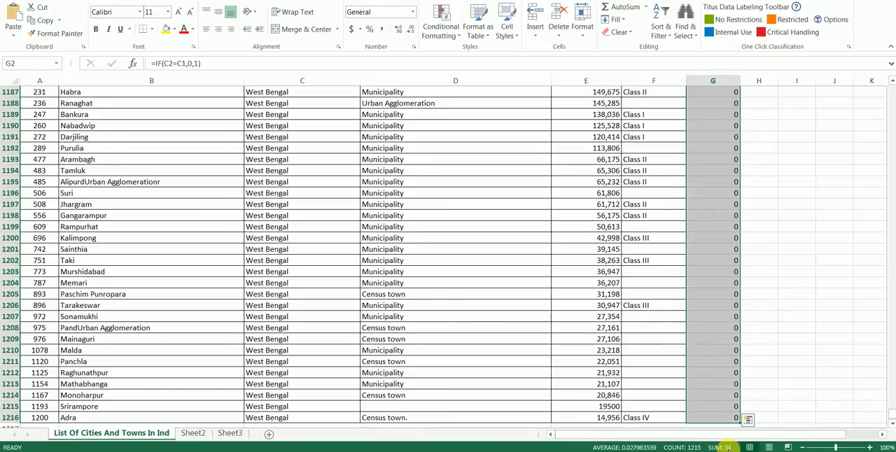
mouse_move(722, 344)
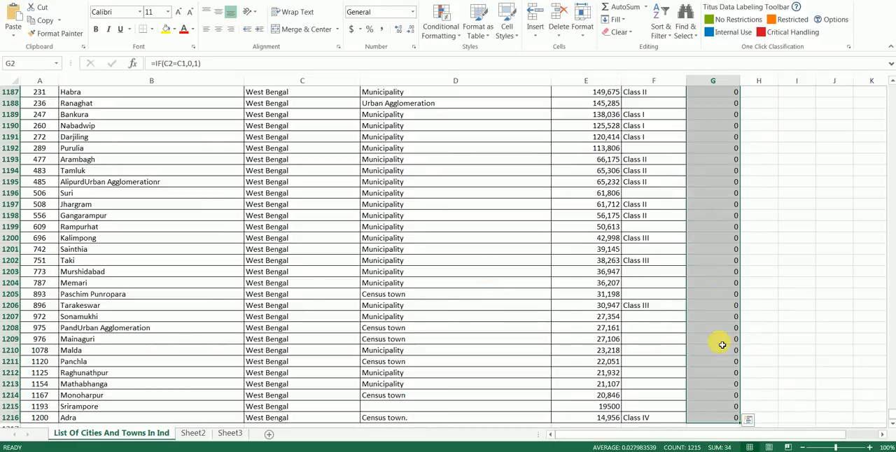